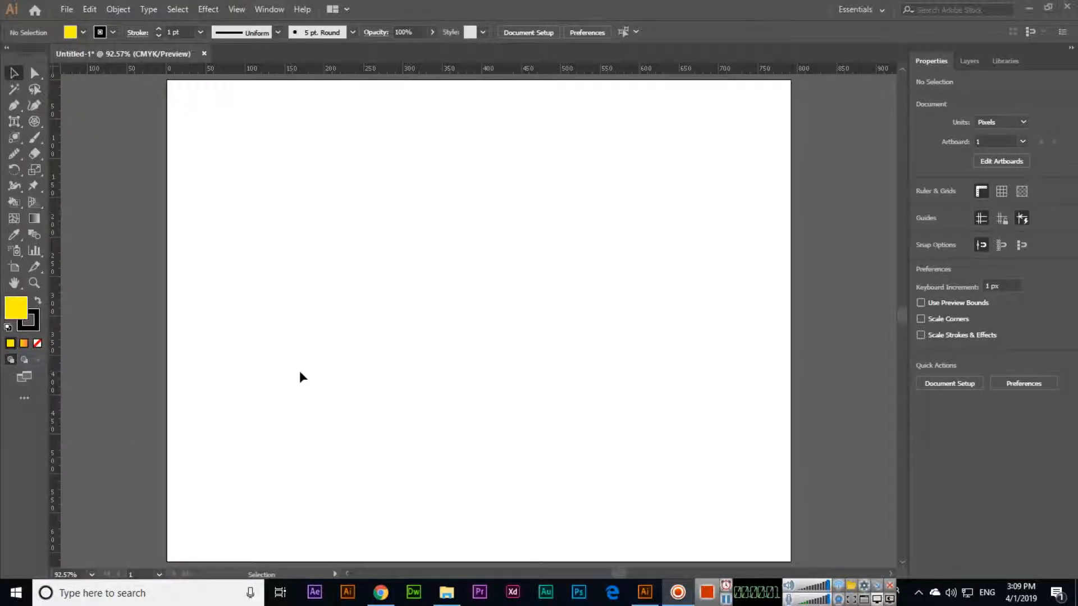
# - Reveal the shape-tool flyout holding the Flare Tool
pyautogui.click(14, 121)
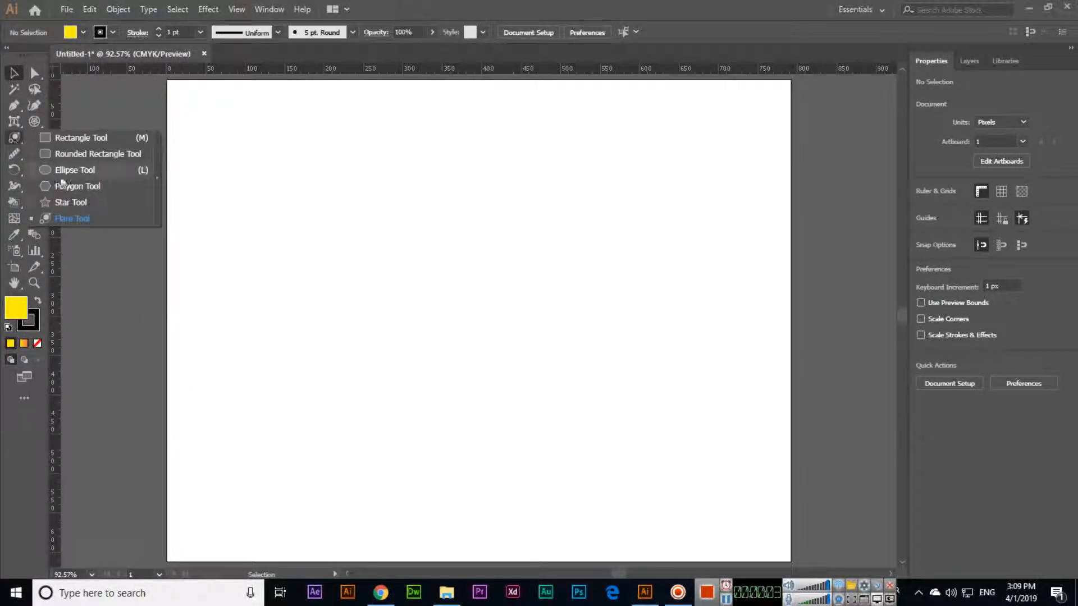
# - Make the Flare Tool the active drawing tool
pyautogui.click(72, 219)
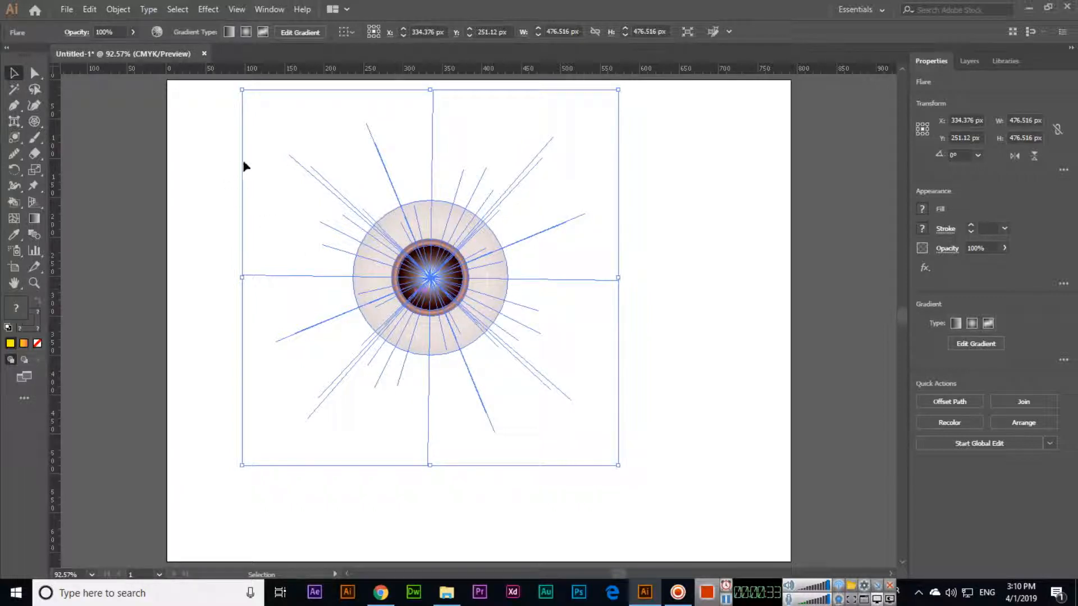
pyautogui.moveTo(276, 233)
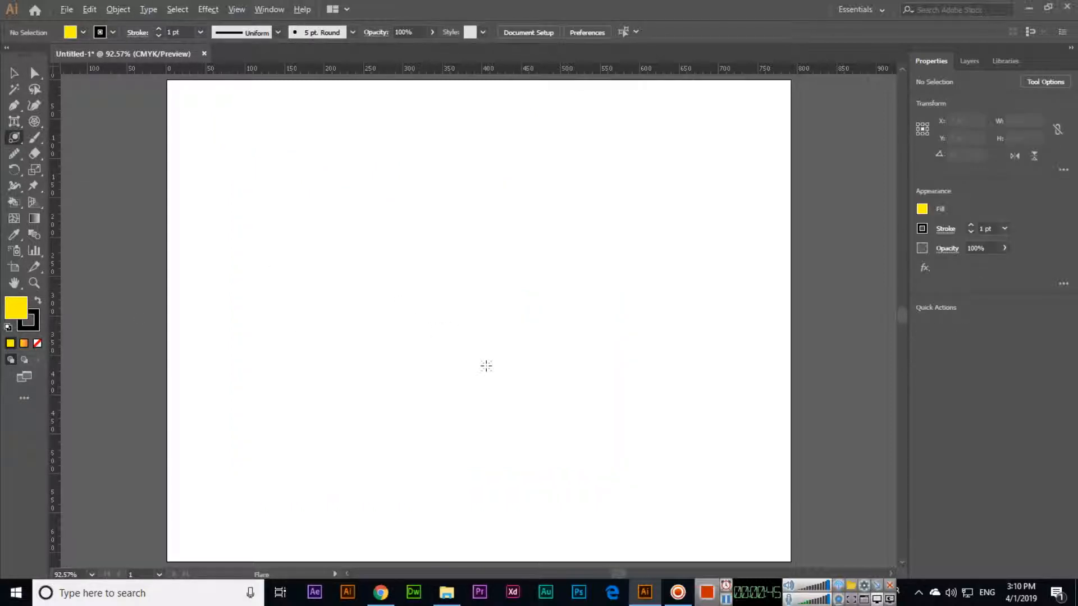
pyautogui.click(236, 9)
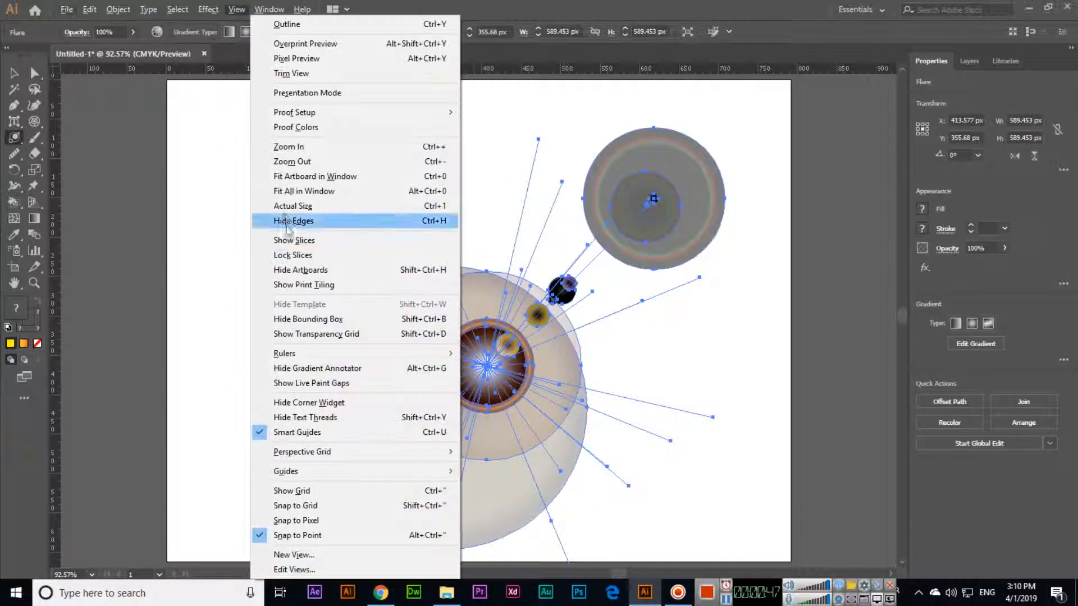
pyautogui.click(293, 222)
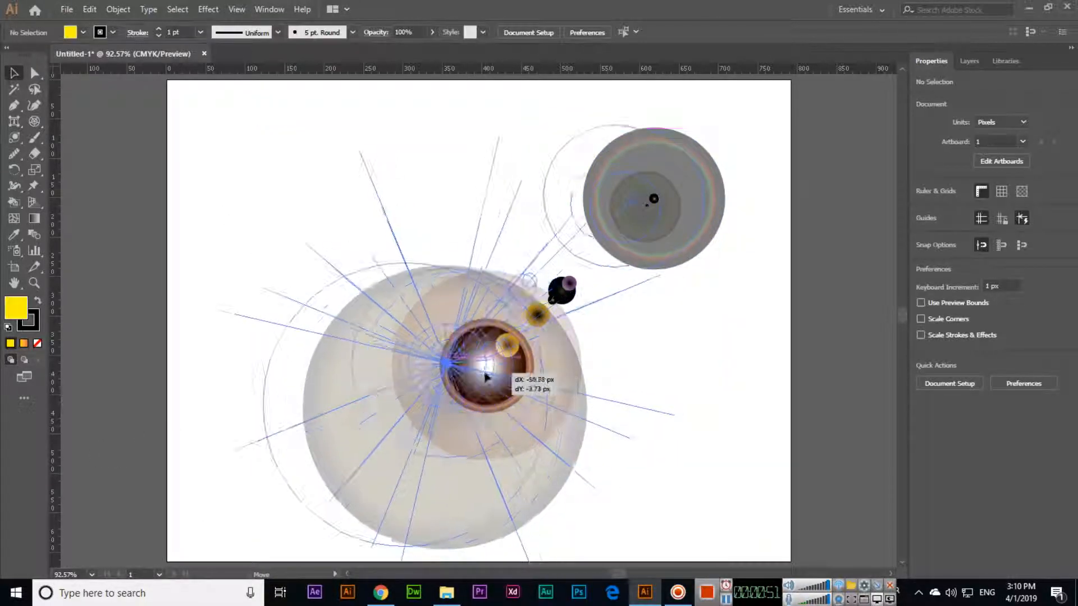
pyautogui.moveTo(485, 377); pyautogui.dragTo(643, 207)
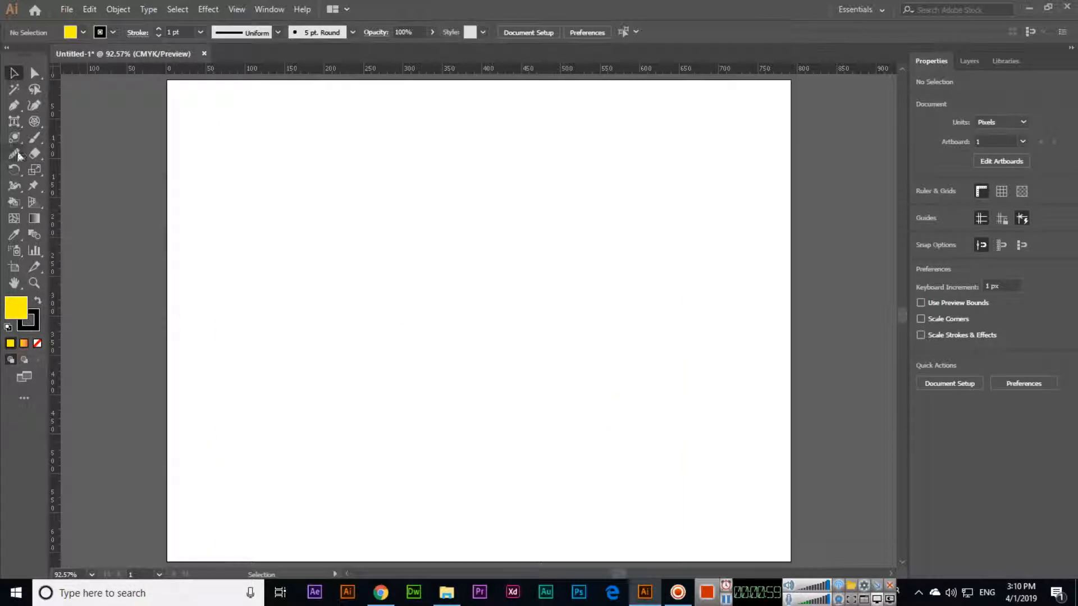
# - Draw a lens flare with halo and rings toward the upper right, then deselect it
pyautogui.click(14, 137)
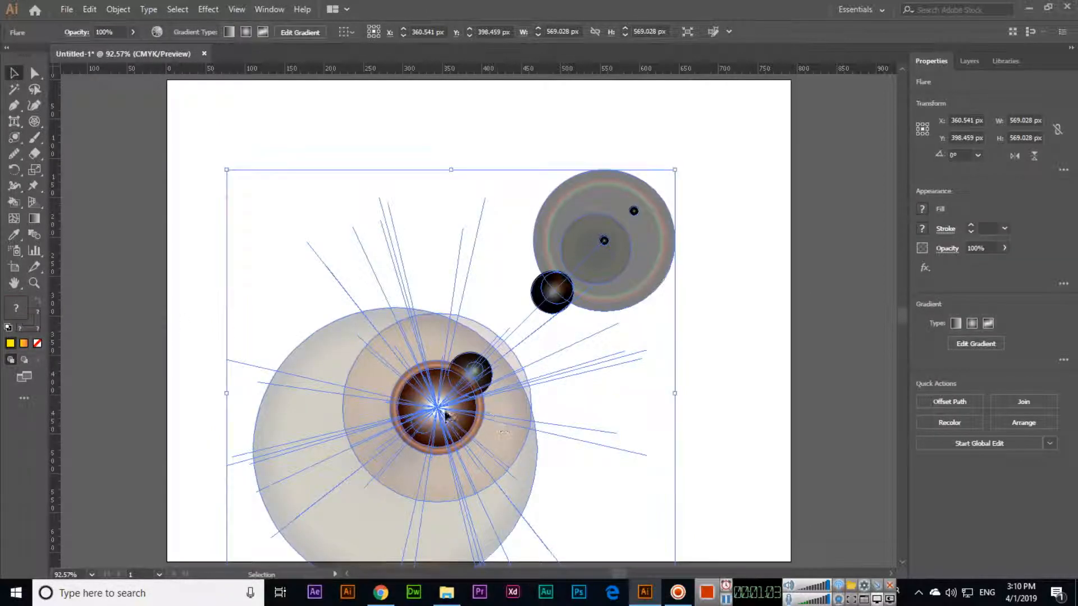
pyautogui.click(740, 434)
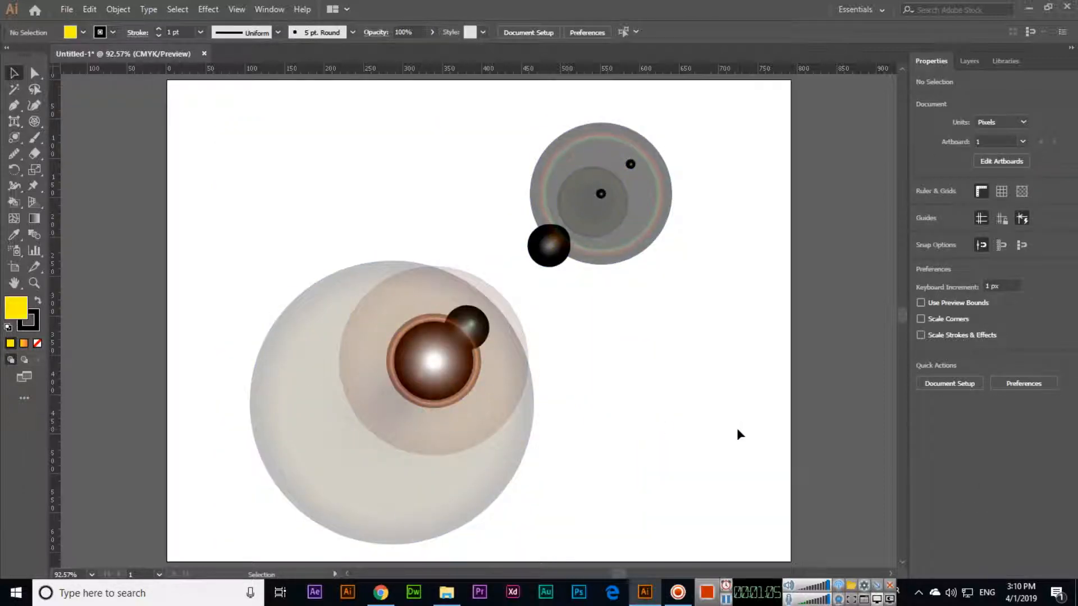